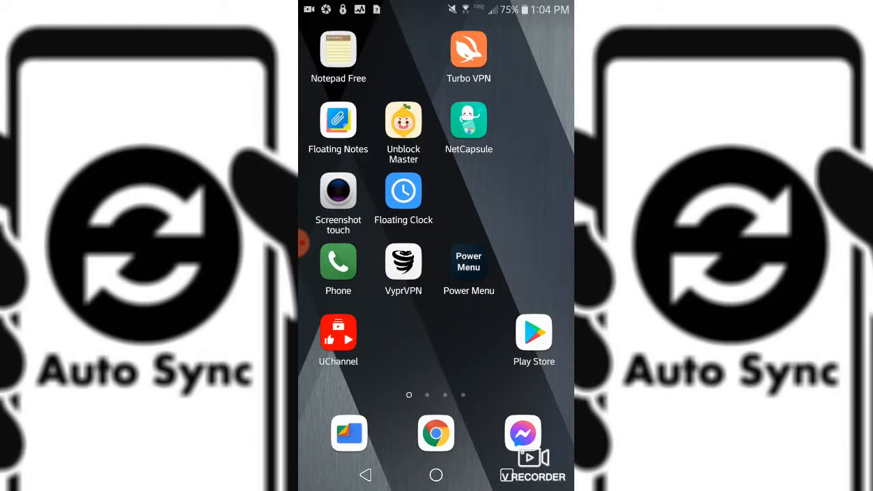
Swipe through the home screens and open the Accounts page listing Facebook, Google and Messenger.
{"action": "scroll", "scroll_direction": "left", "scroll_amount": 3}
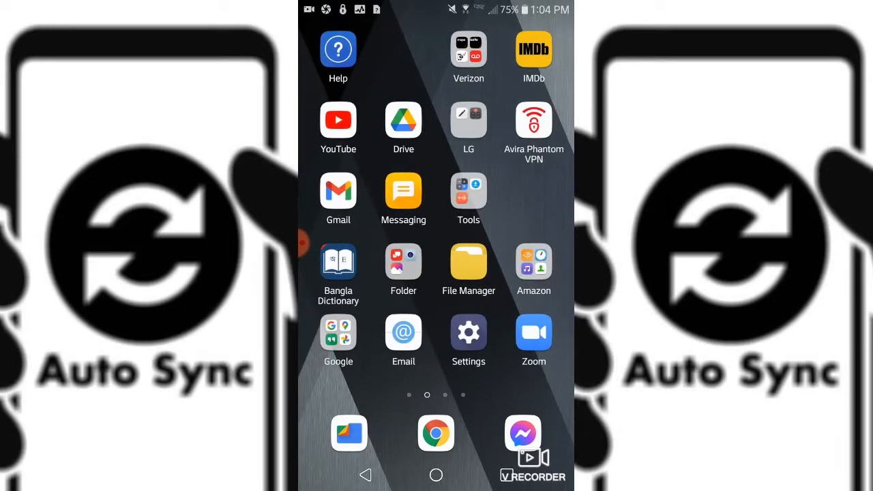
{"action": "scroll", "scroll_direction": "left", "scroll_amount": 3}
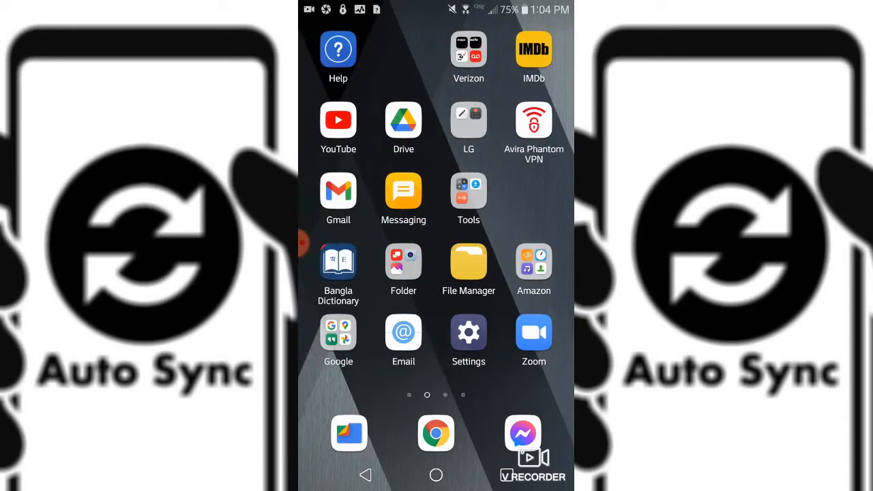
{"action": "scroll", "scroll_direction": "left", "scroll_amount": 3}
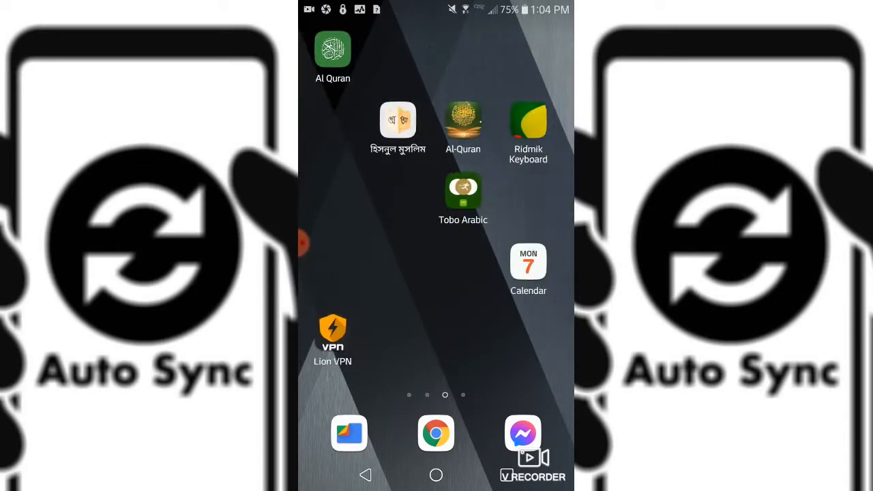
{"action": "scroll", "scroll_direction": "left", "scroll_amount": 3}
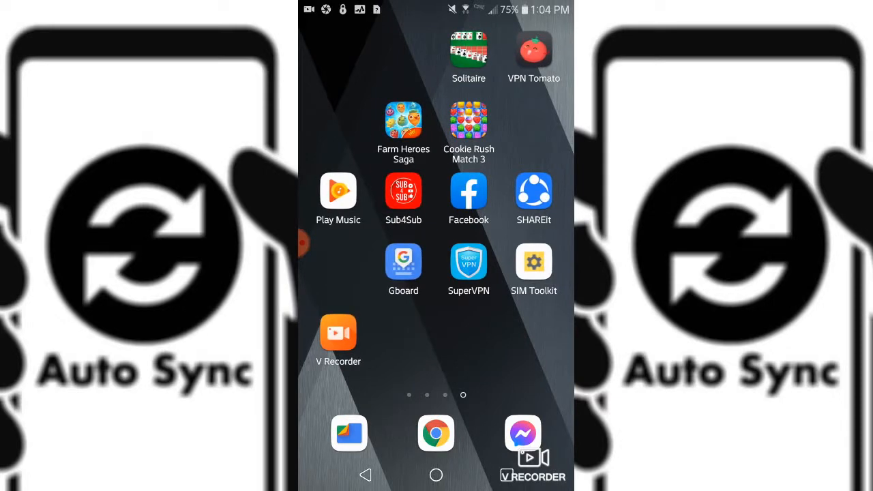
{"action": "scroll", "scroll_direction": "left", "scroll_amount": 3}
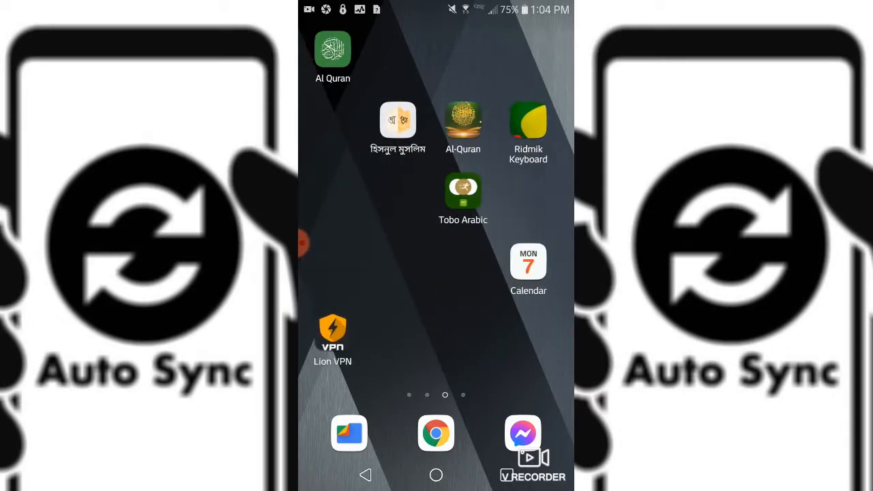
{"action": "scroll", "scroll_direction": "left", "scroll_amount": 3}
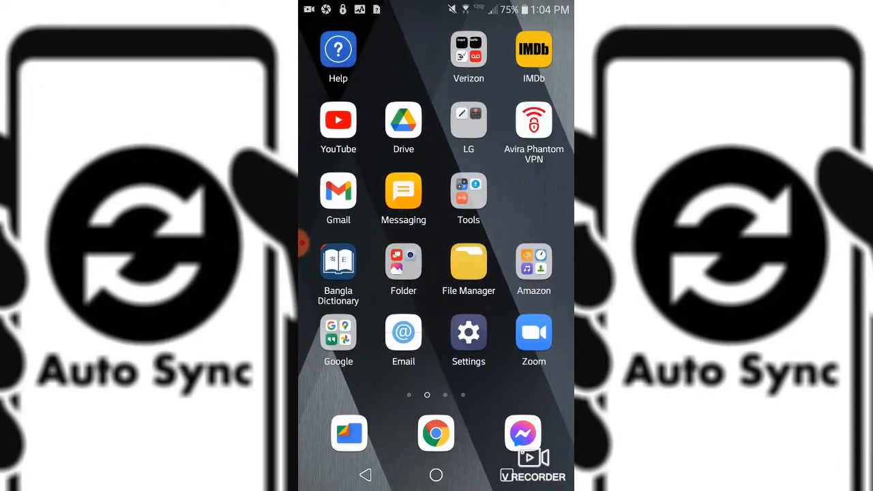
{"action": "scroll", "scroll_direction": "left", "scroll_amount": 3}
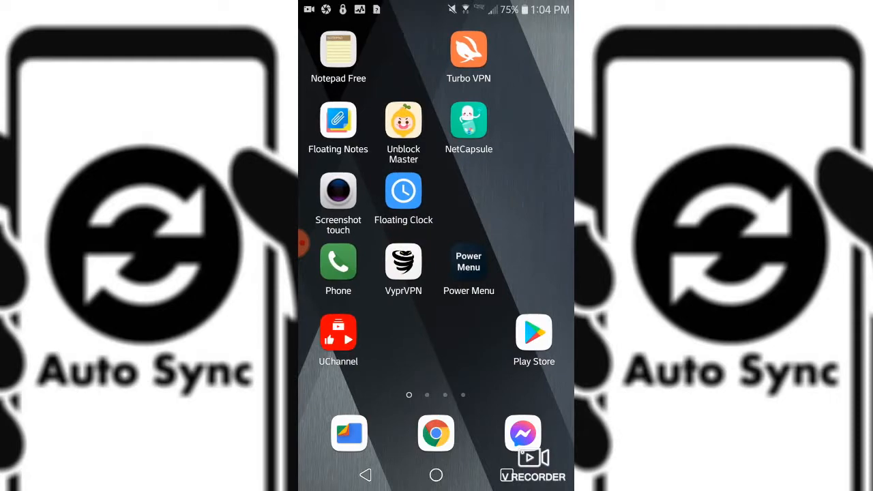
{"action": "scroll", "scroll_direction": "left", "scroll_amount": 3}
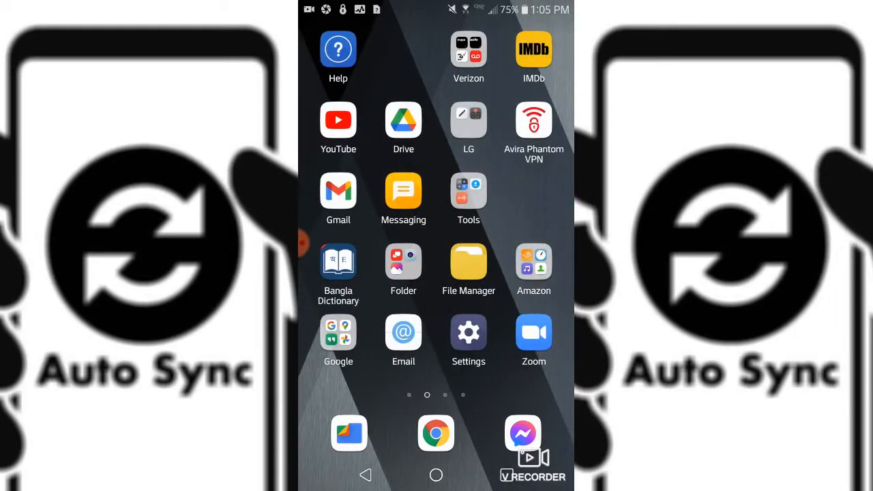
{"action": "scroll", "scroll_direction": "left", "scroll_amount": 3}
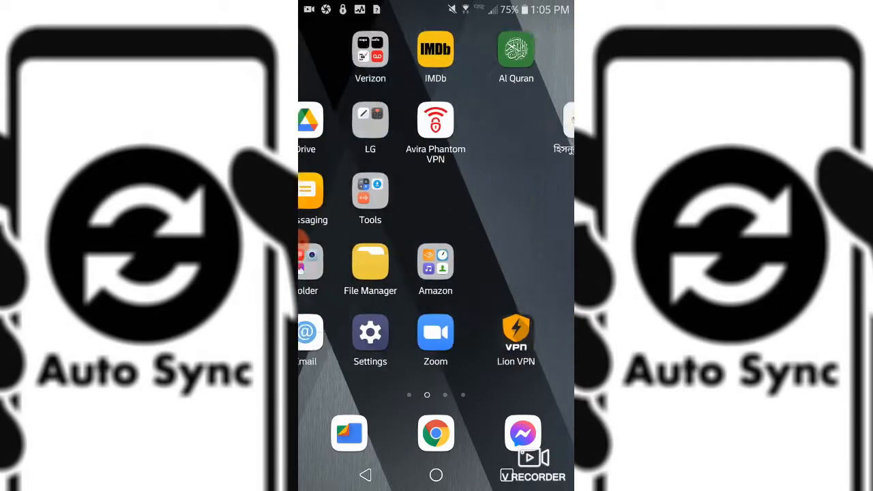
{"action": "scroll", "scroll_direction": "left", "scroll_amount": 3}
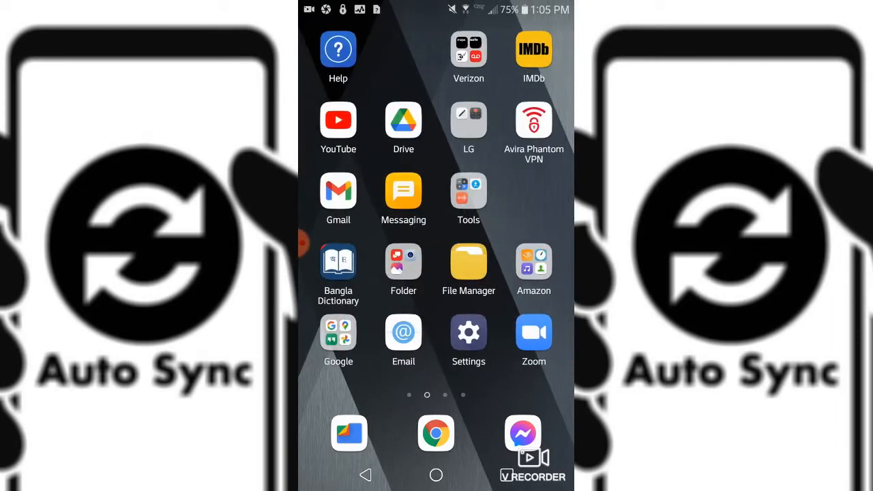
{"action": "scroll", "scroll_direction": "left", "scroll_amount": 3}
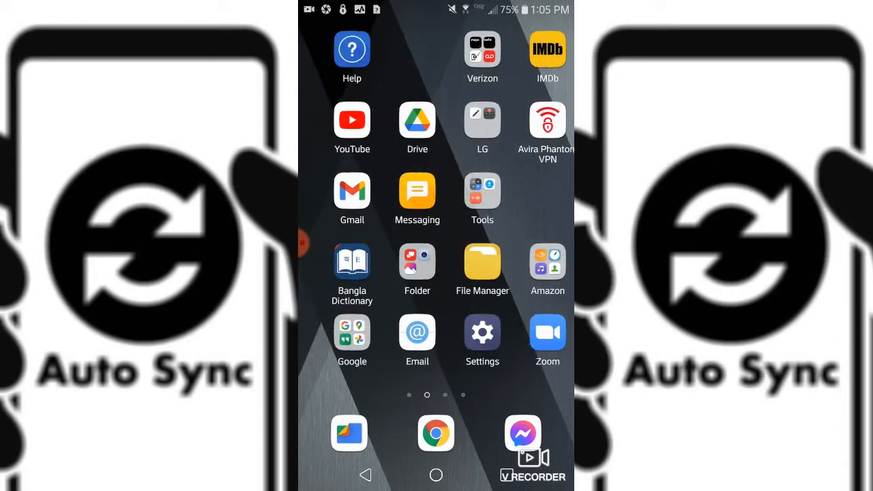
{"action": "scroll", "scroll_direction": "right", "scroll_amount": 3}
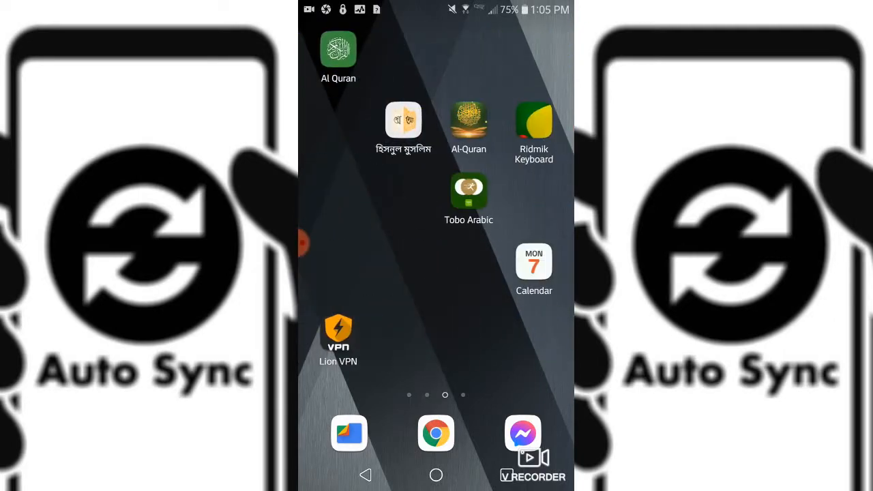
{"action": "scroll", "scroll_direction": "left", "scroll_amount": 3}
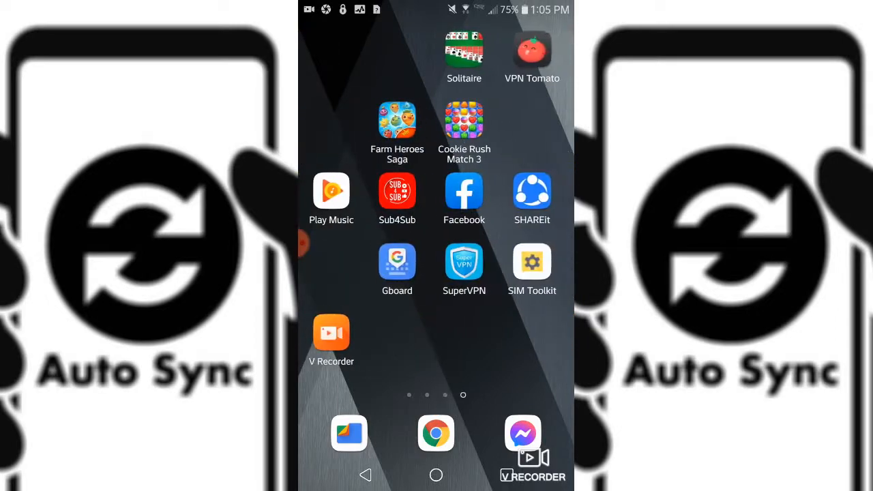
{"action": "scroll", "scroll_direction": "left", "scroll_amount": 3}
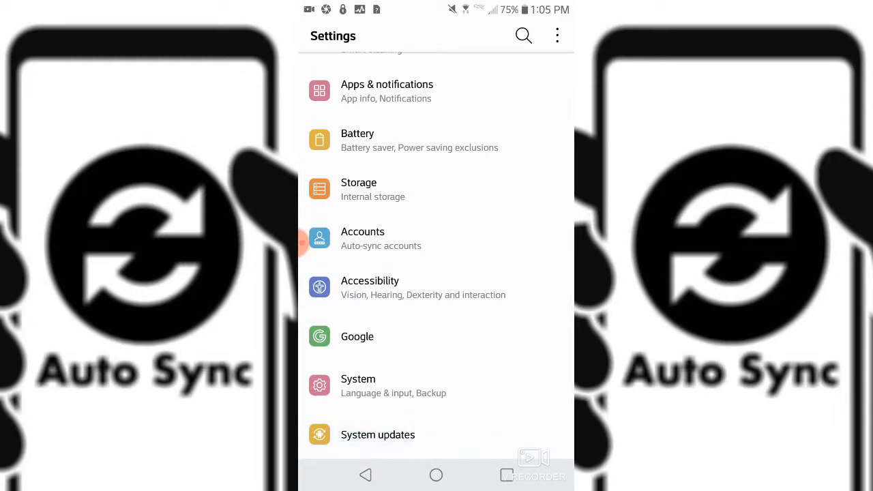
{"action": "left_click", "coordinate": [380, 238]}
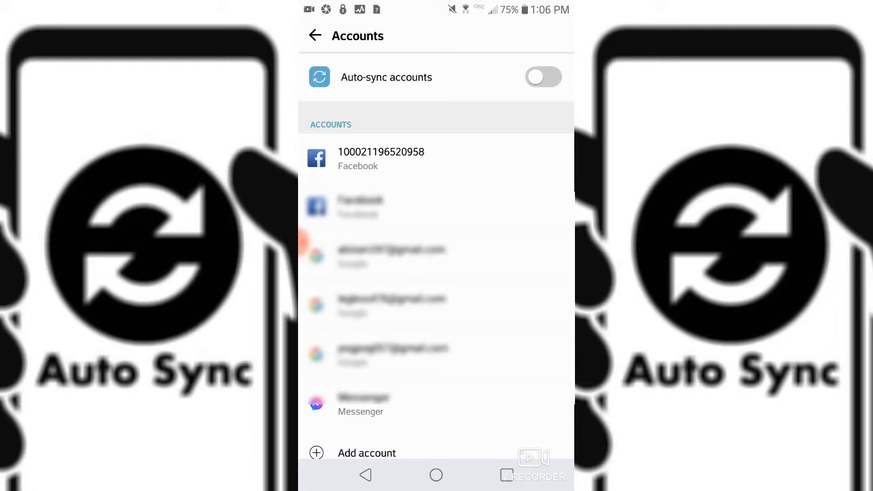
{"action": "left_click", "coordinate": [314, 35]}
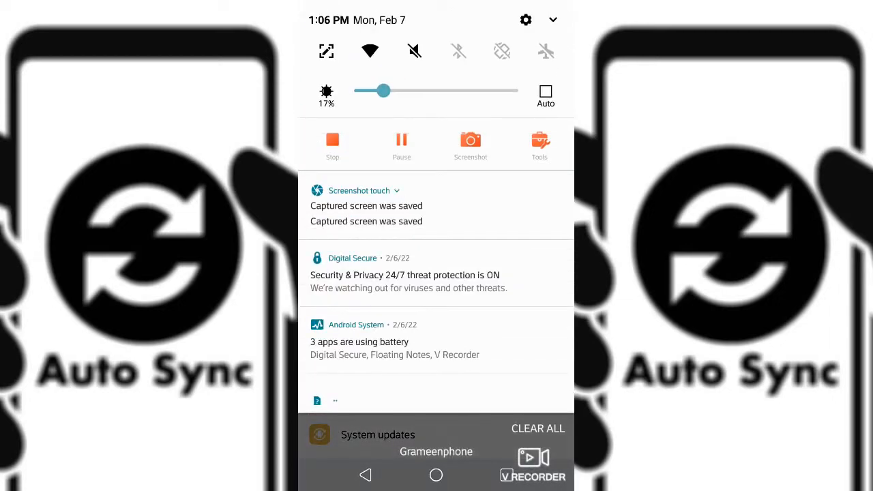
Expand the quick toggles grid and swipe to its second page of tiles.
{"action": "left_click", "coordinate": [551, 19]}
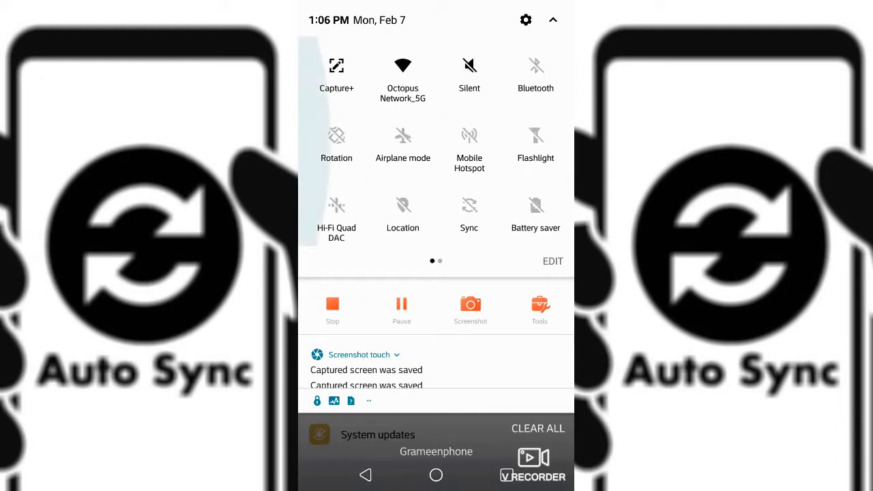
{"action": "scroll", "scroll_direction": "left", "scroll_amount": 3}
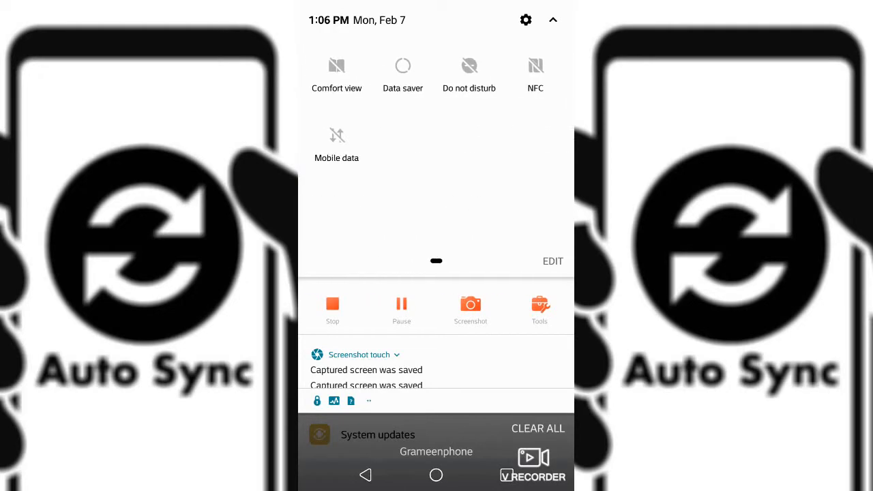